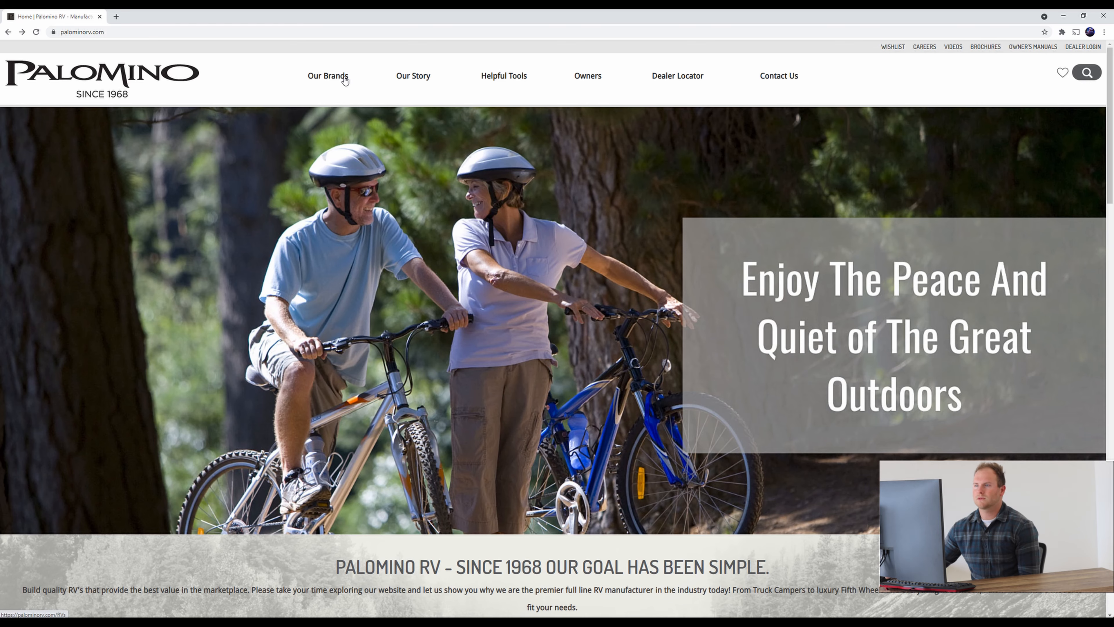
Step: Navigate from Our Brands to the Puma line page and down to its Travel Trailers floorplans
click(327, 76)
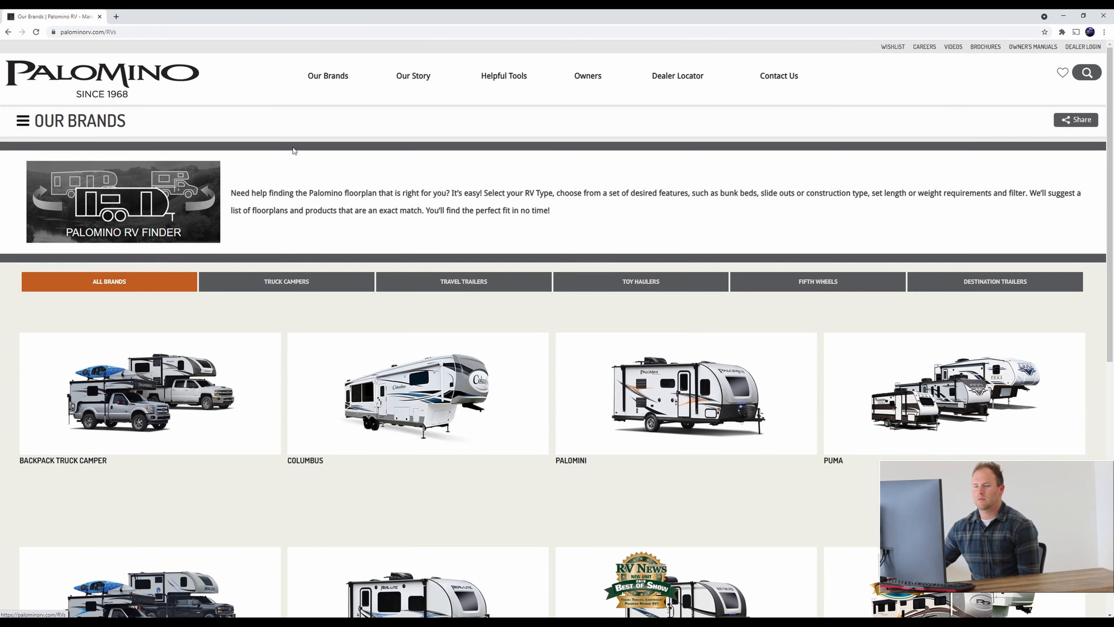
scroll(down, 3)
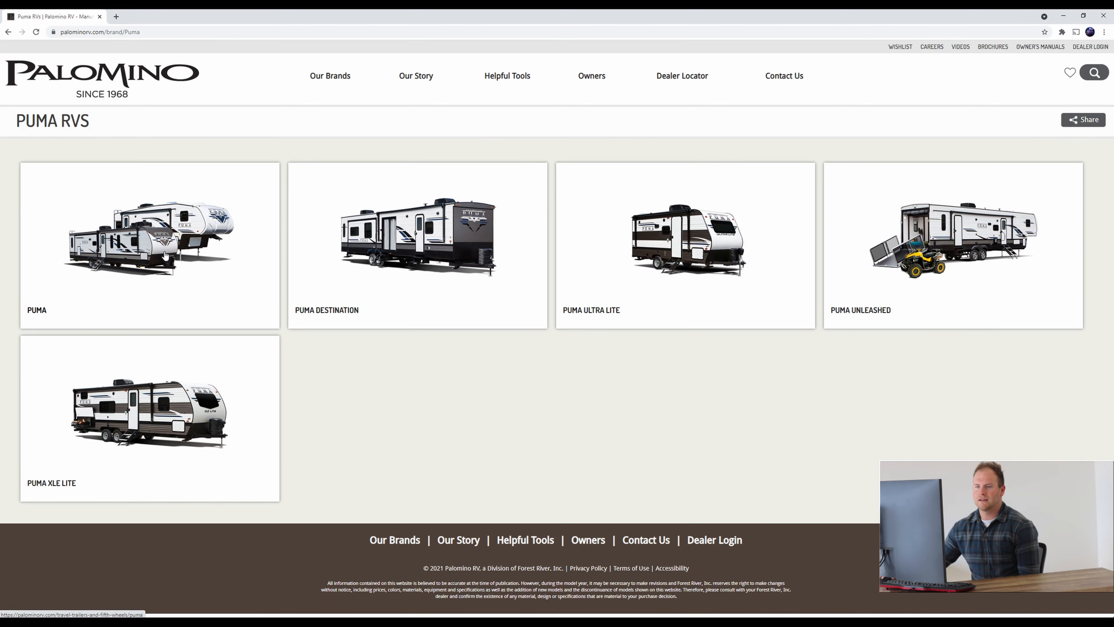
click(150, 238)
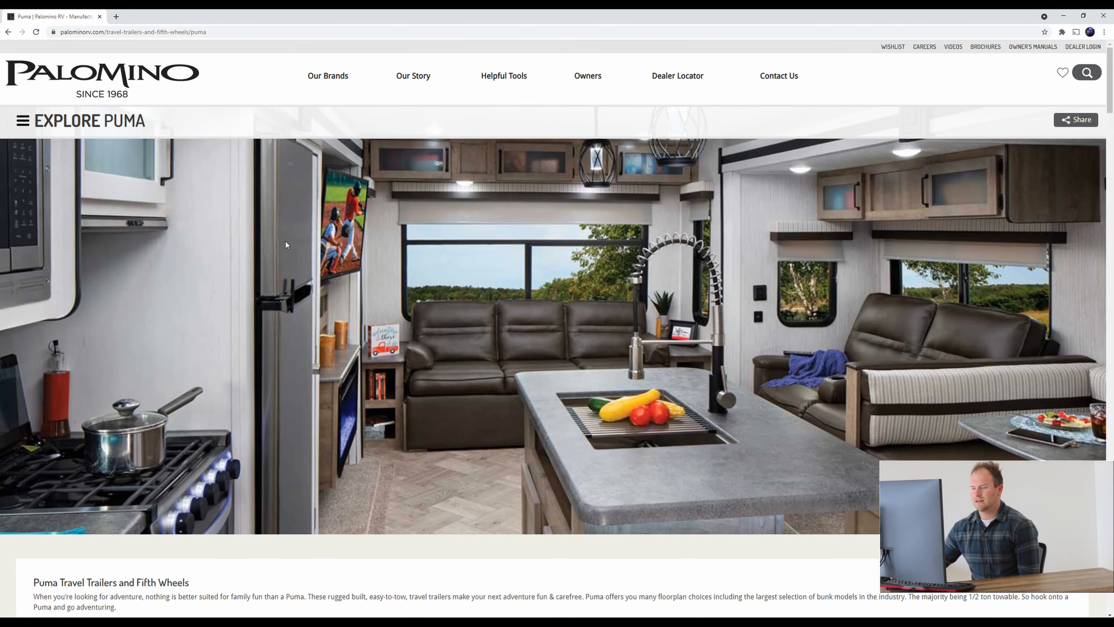
scroll(down, 3)
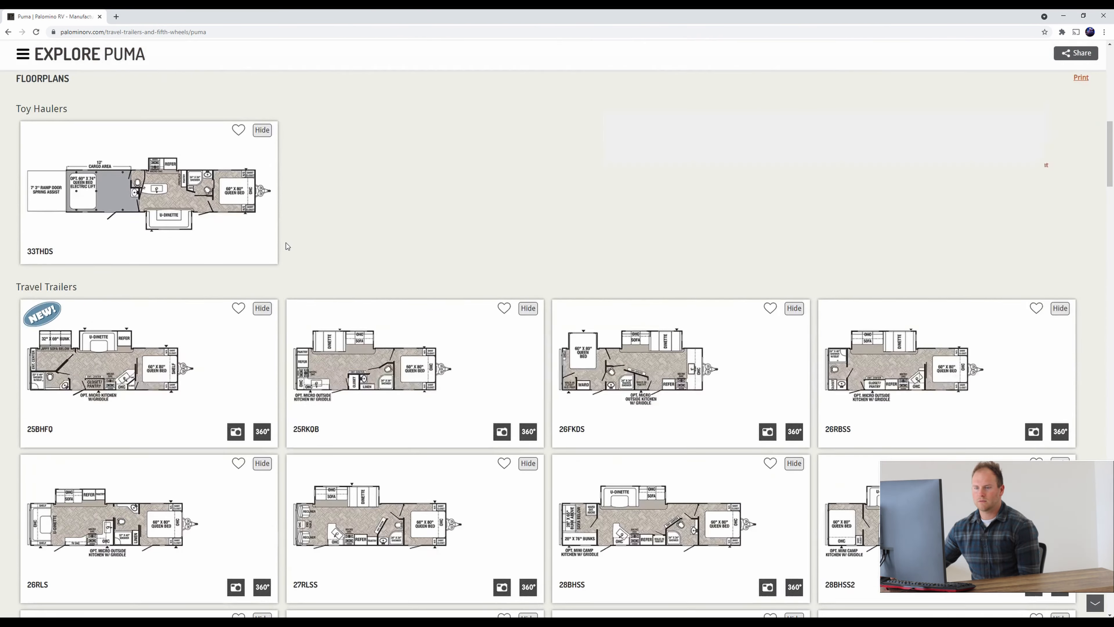
scroll(down, 3)
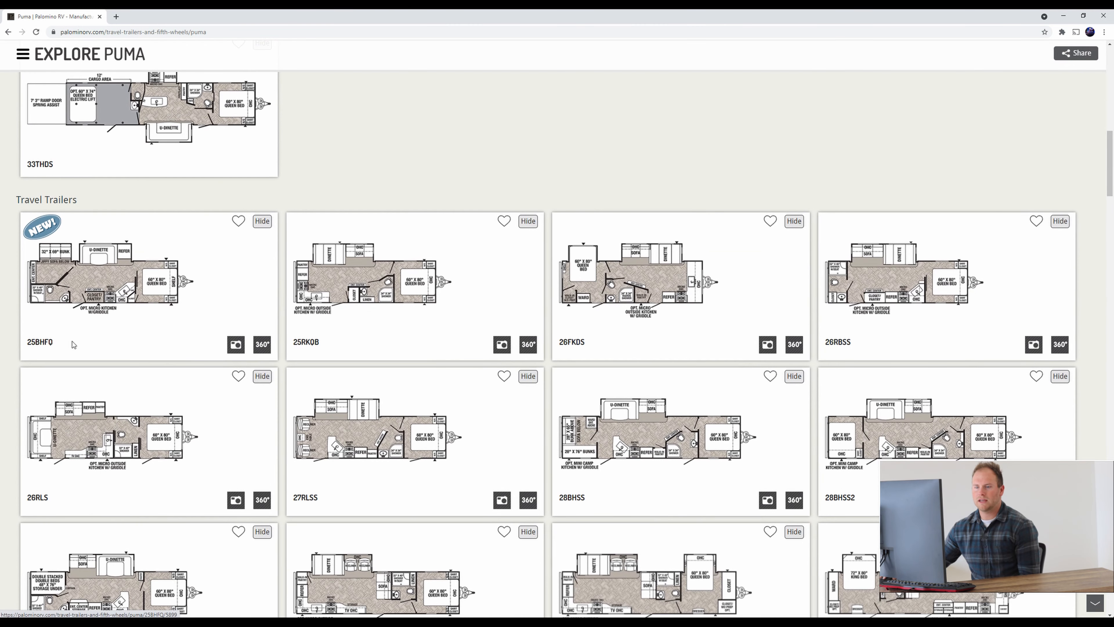
mouse_move(81, 224)
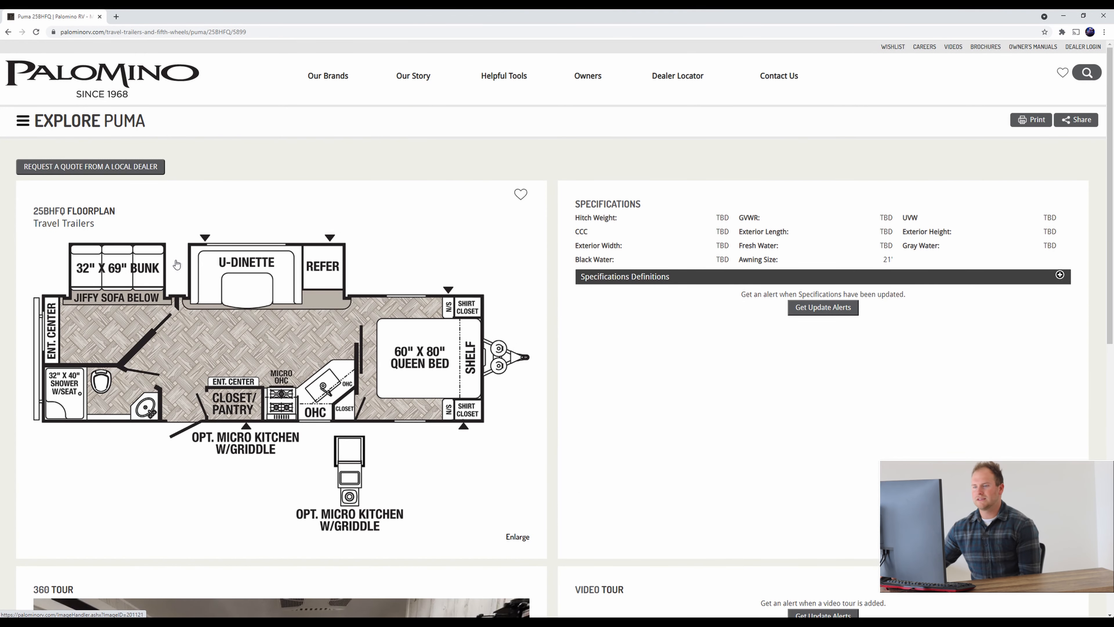
mouse_move(400, 342)
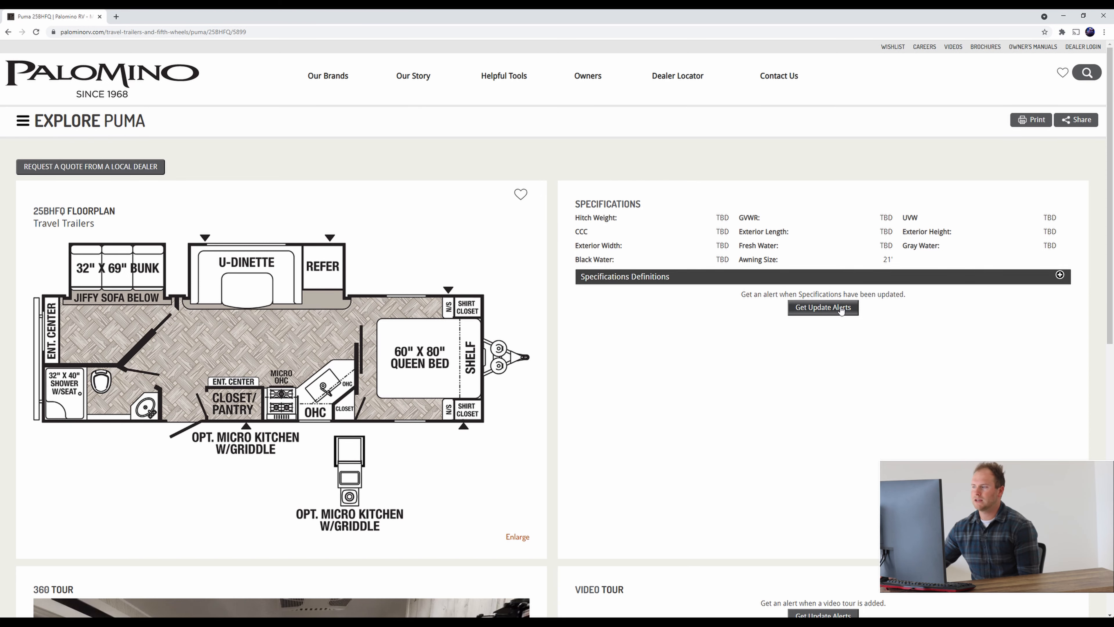
mouse_move(731, 238)
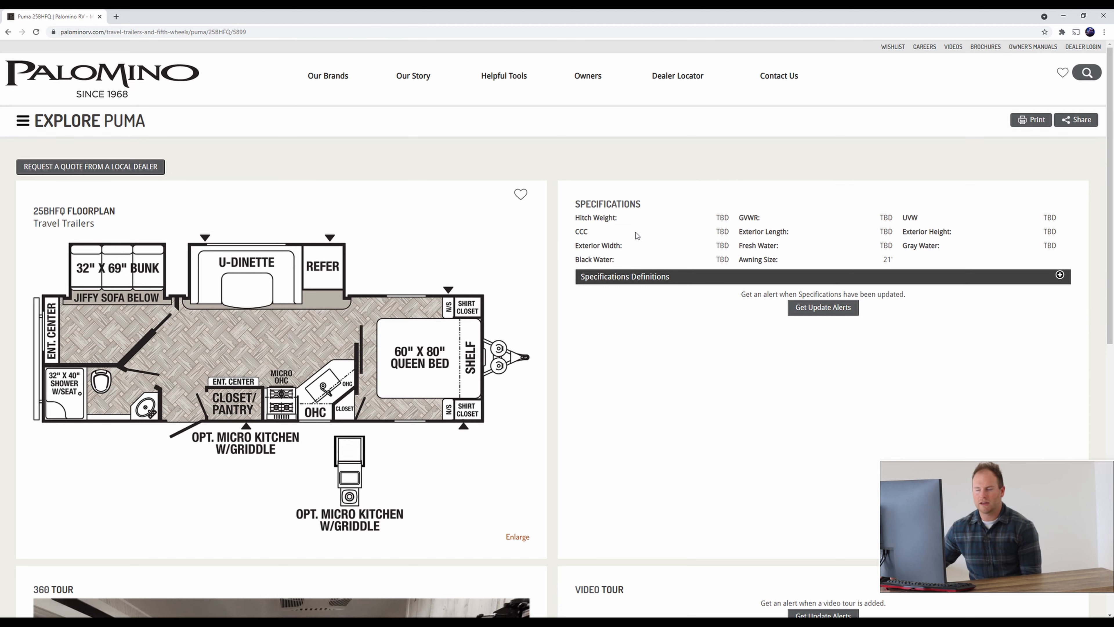
mouse_move(640, 257)
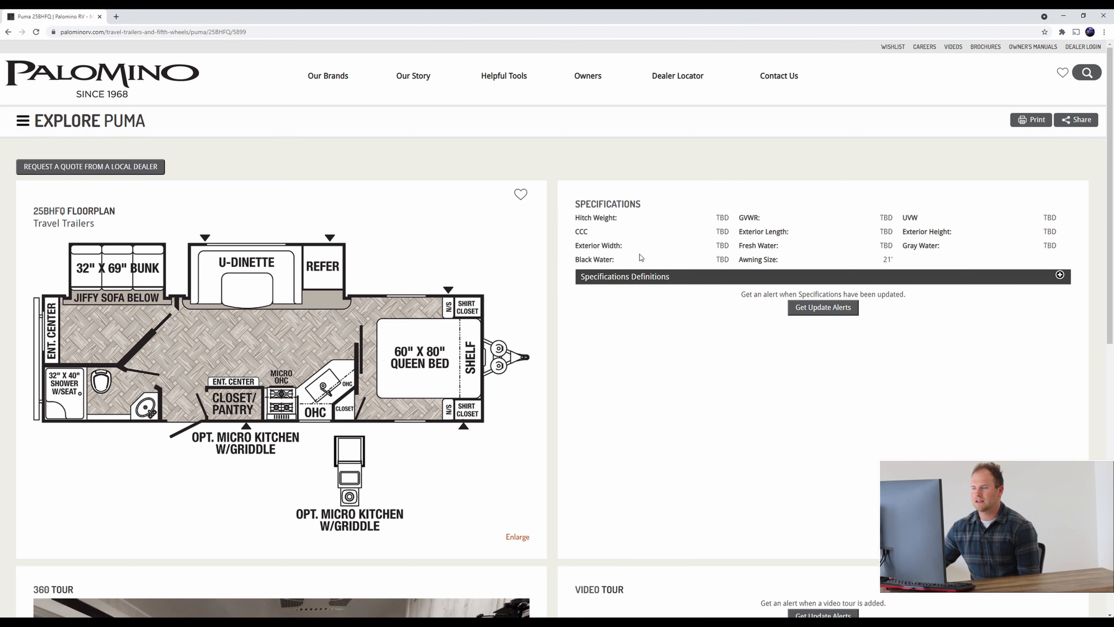
Step: Reach the 360 Tour section and launch the 25BHFQ Explore 3D Space tour in a new tab
scroll(down, 3)
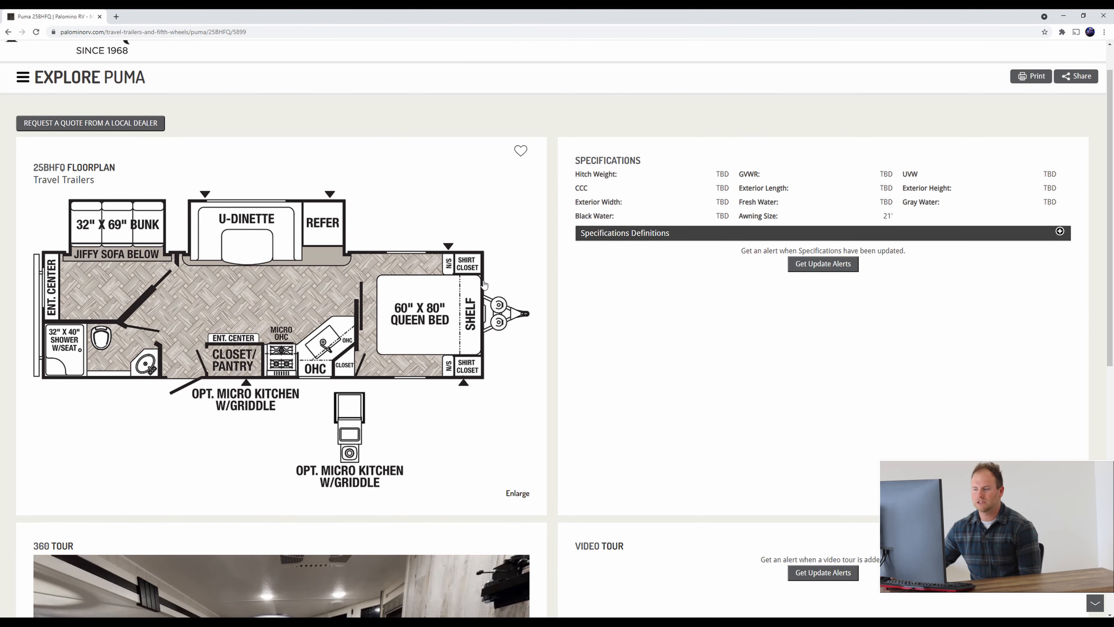
scroll(down, 3)
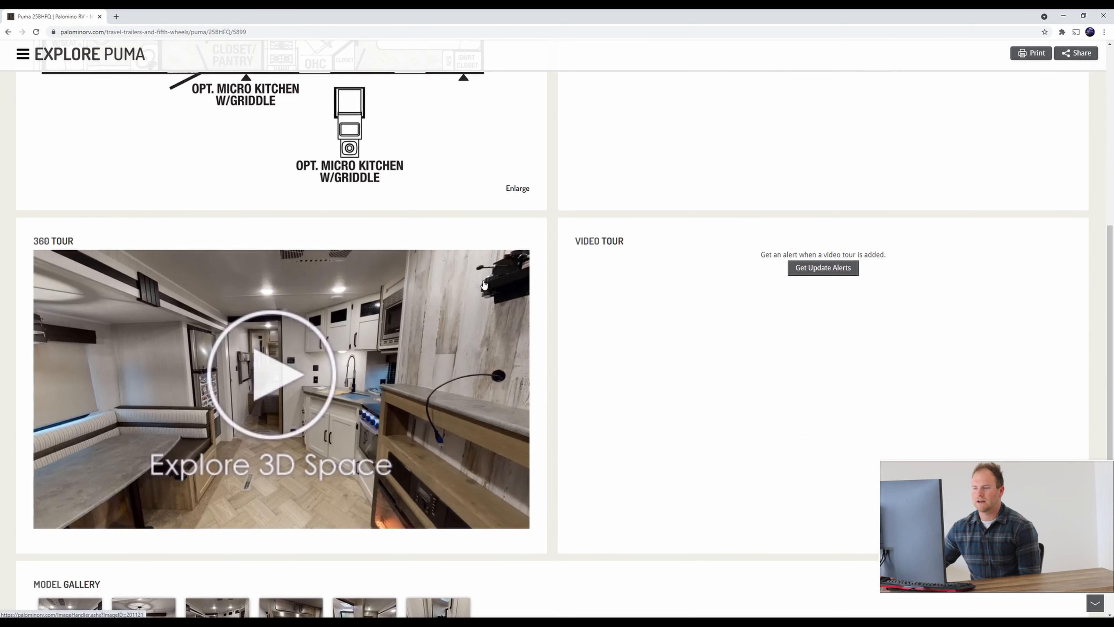
scroll(down, 3)
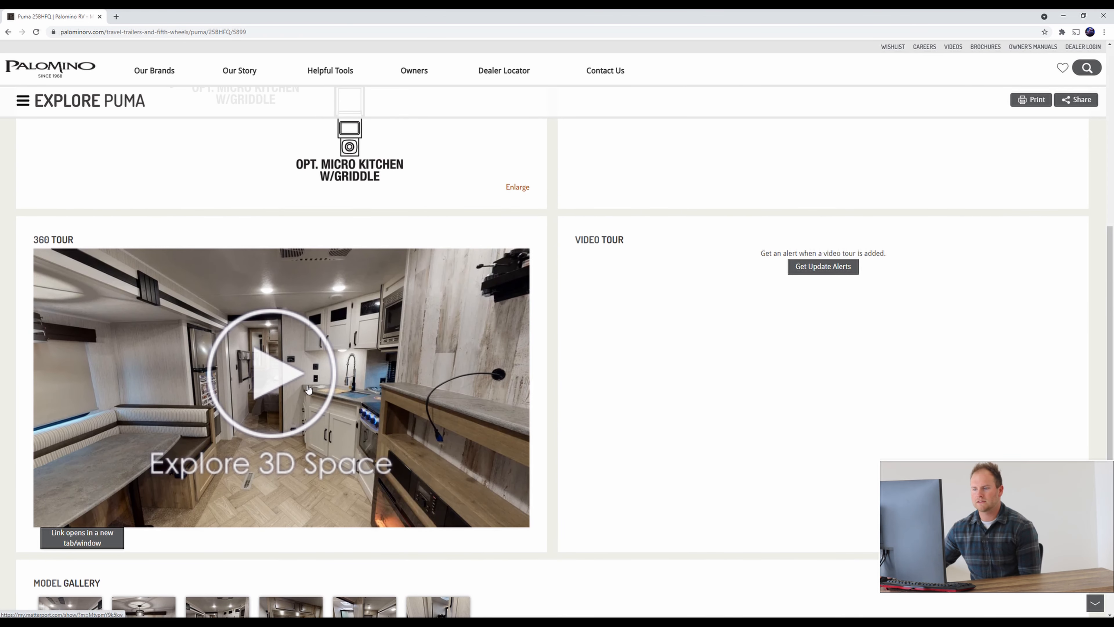
click(270, 373)
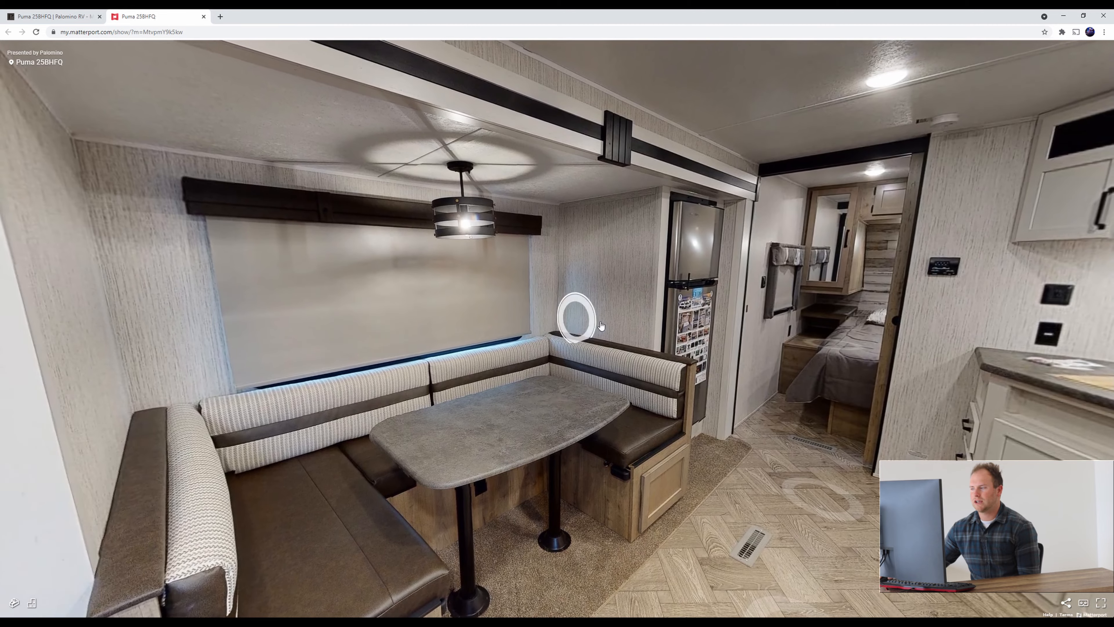
Step: Walk from the dinette into the kitchen aisle and further toward the rear
click(576, 317)
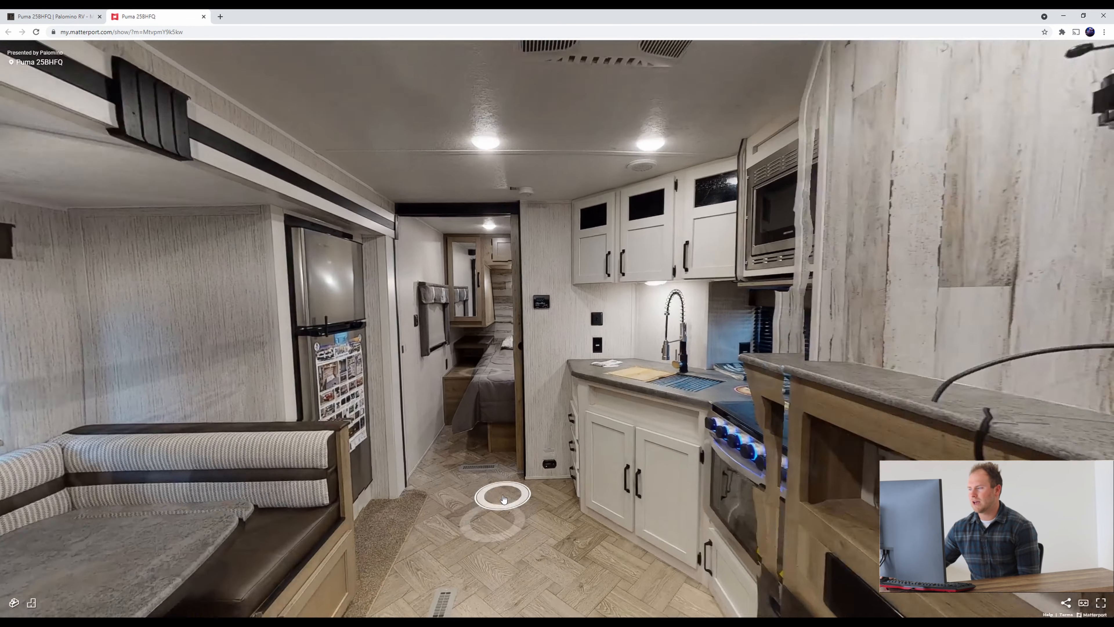
click(503, 497)
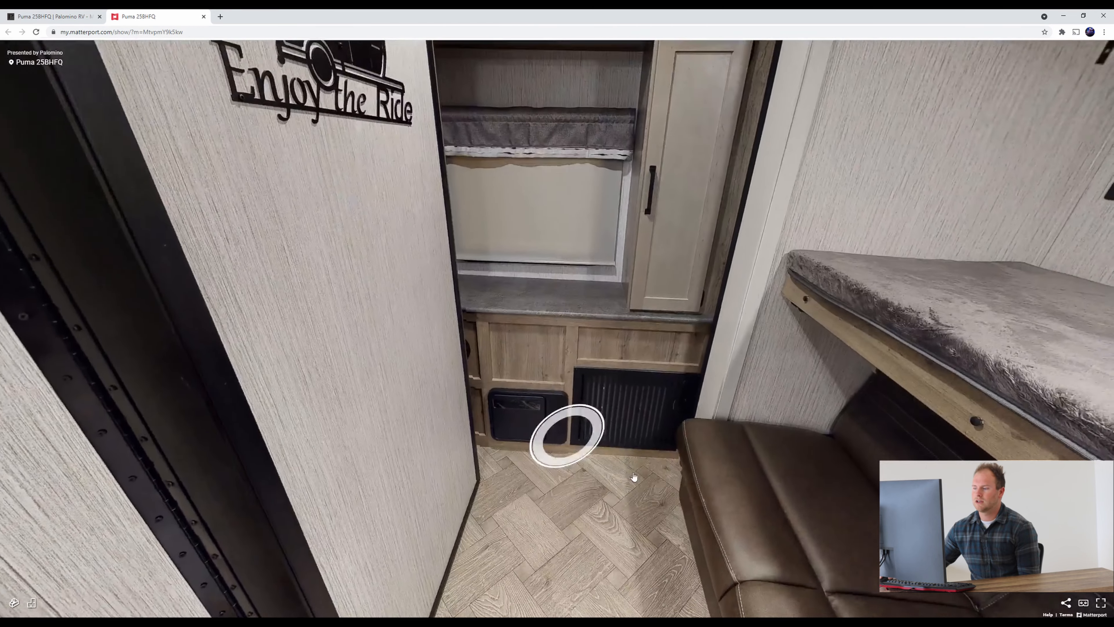
Step: Approach the sofa and the bunk above it, then head back toward the dinette
click(564, 437)
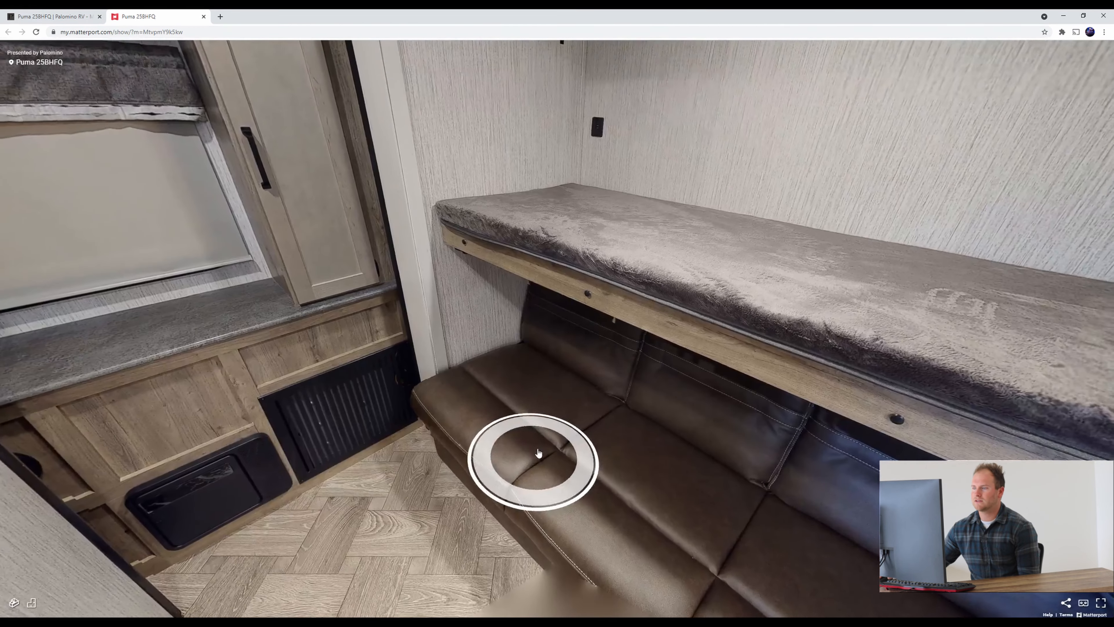
click(535, 455)
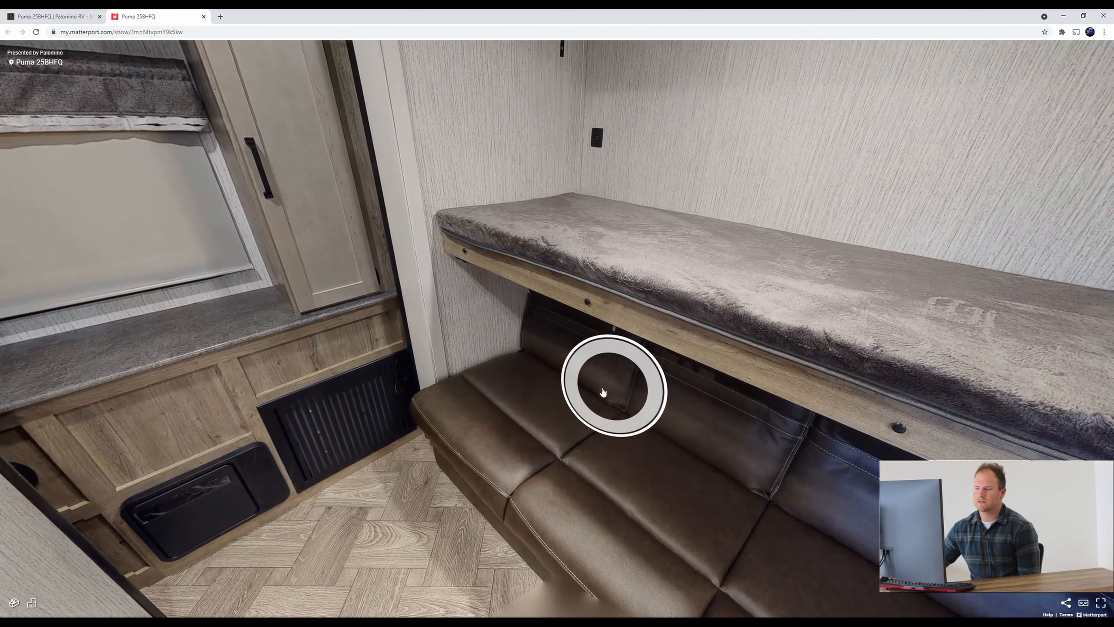
click(614, 390)
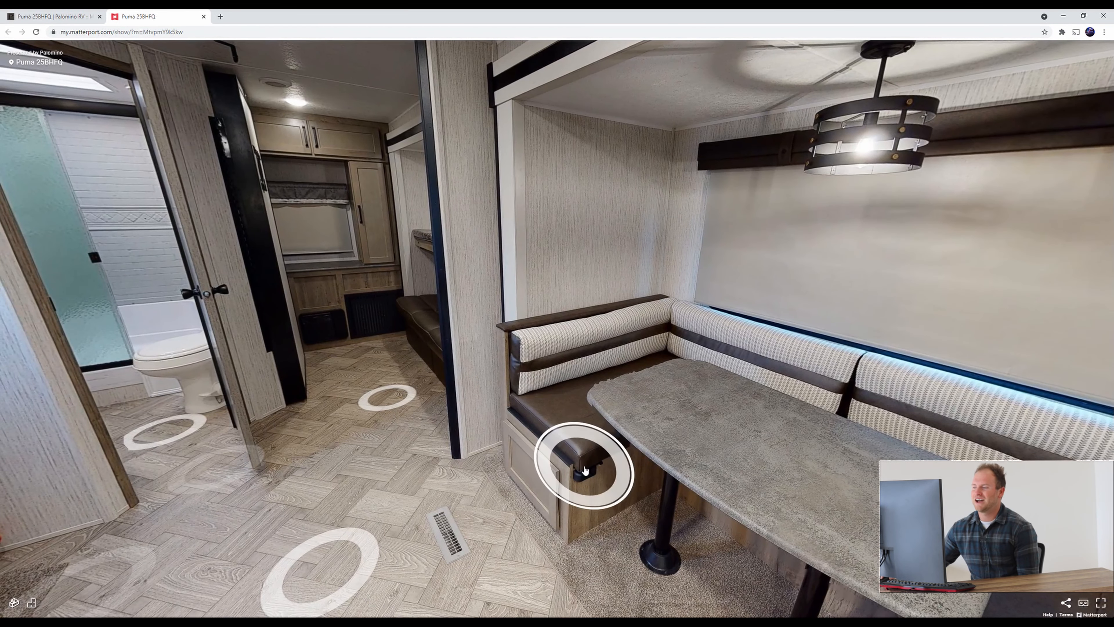
Step: Enter the front bedroom and turn the view around the queen bed and overhead cabinets
click(583, 462)
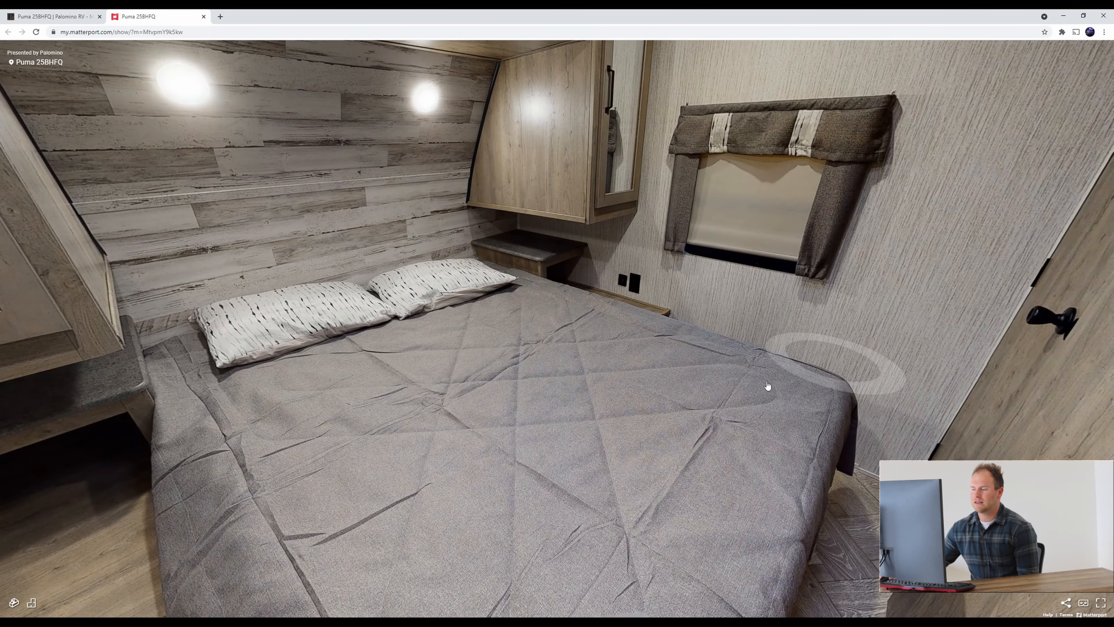
mouse_move(393, 343)
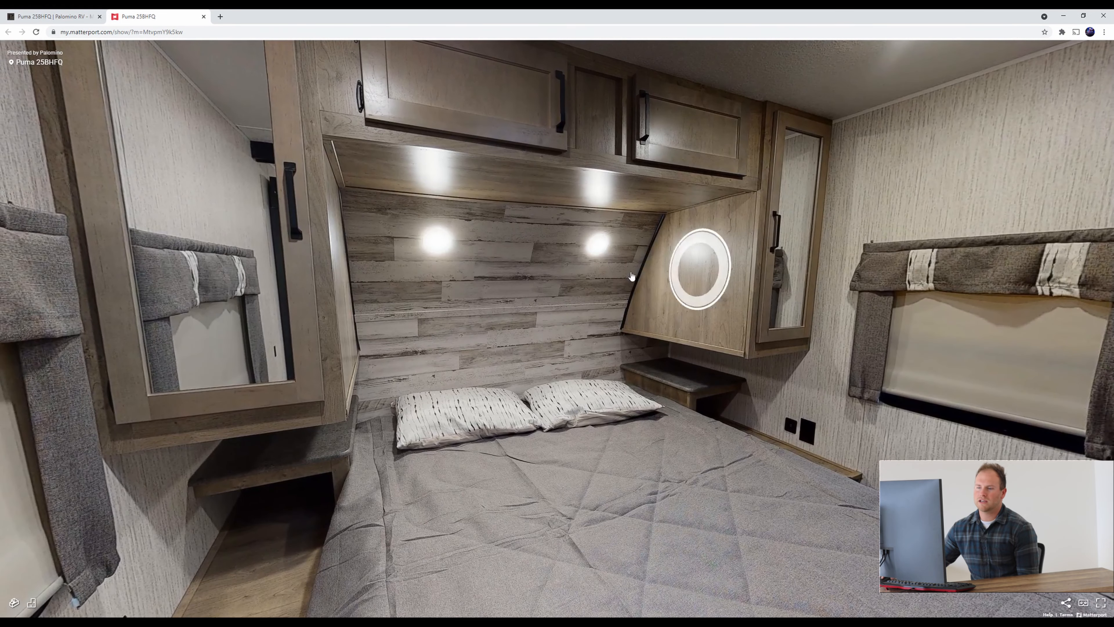
drag(631, 276, 505, 254)
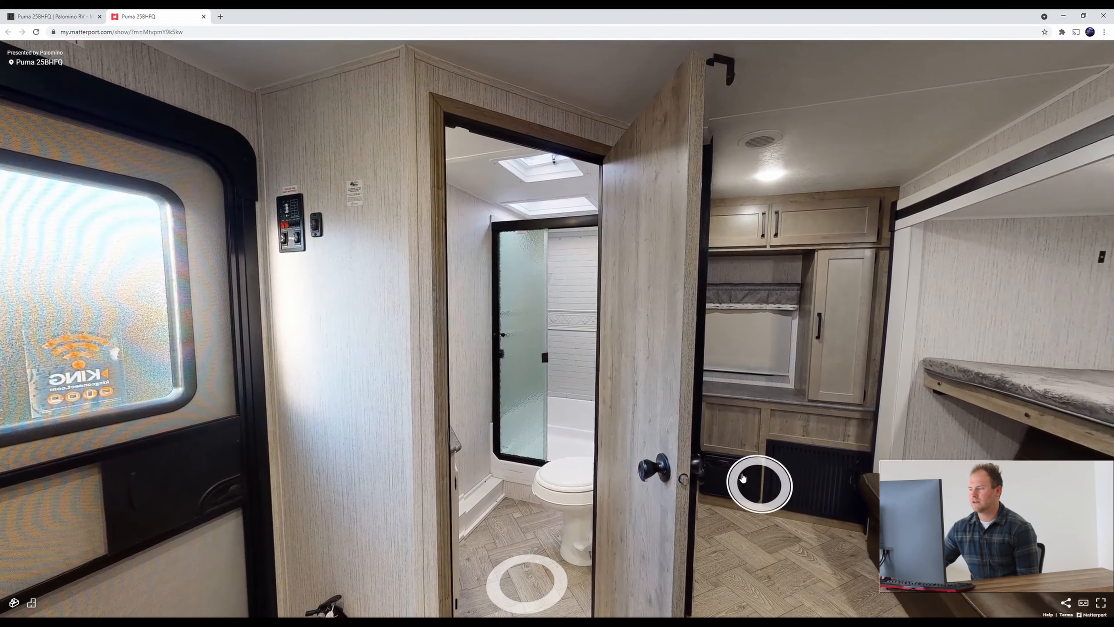
Step: Move beside the bathroom door to show the hinged bunk room wall
click(759, 485)
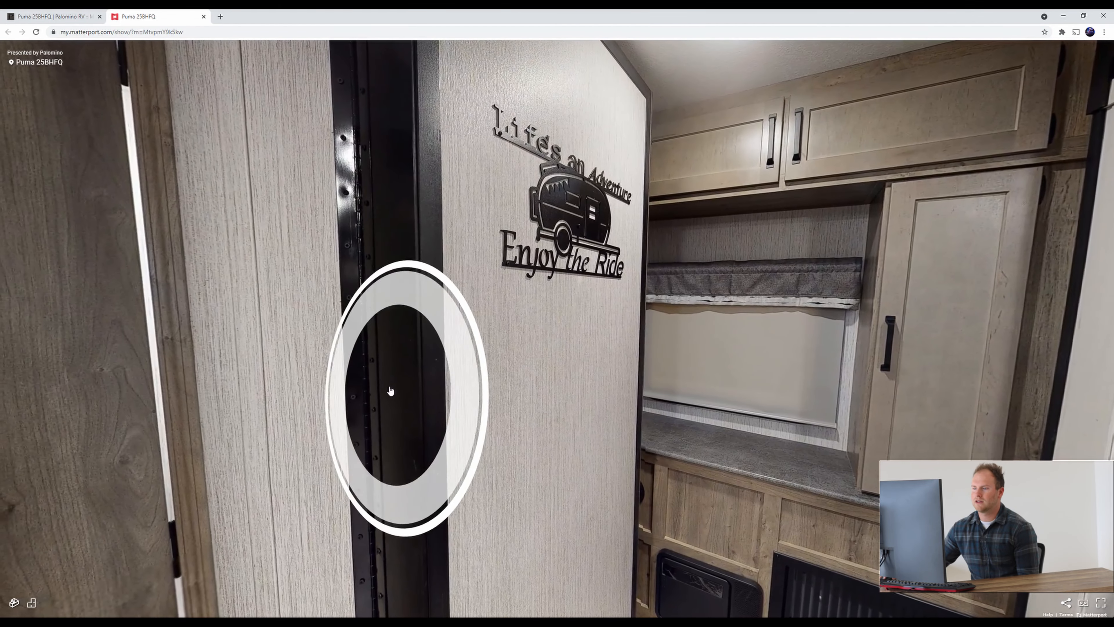